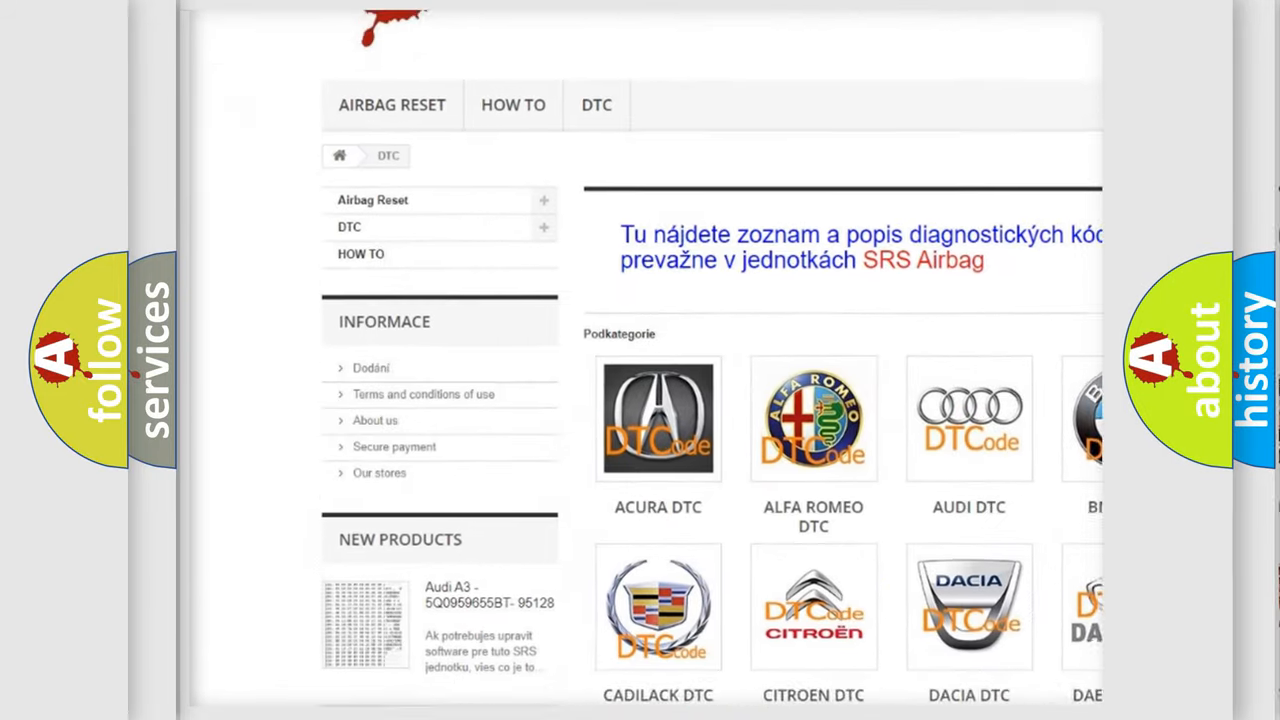
{"action": "scroll", "scroll_direction": "down", "scroll_amount": 3}
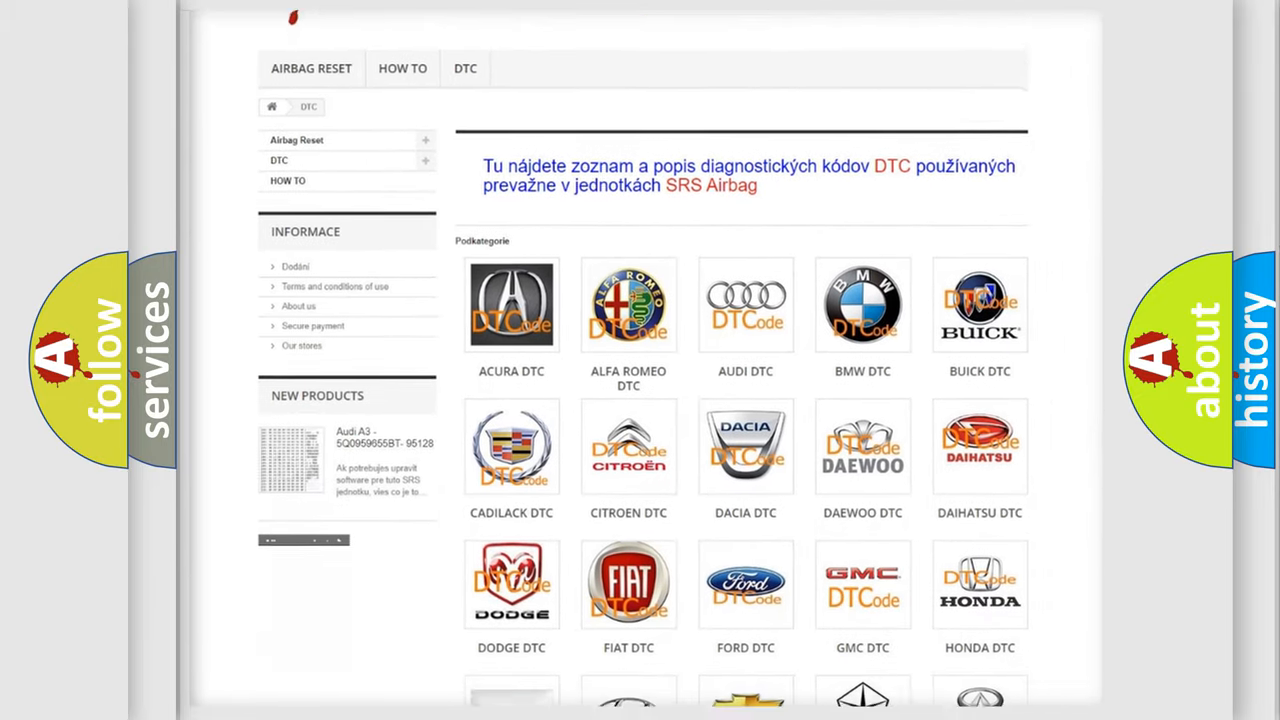
{"action": "scroll", "scroll_direction": "down", "scroll_amount": 3}
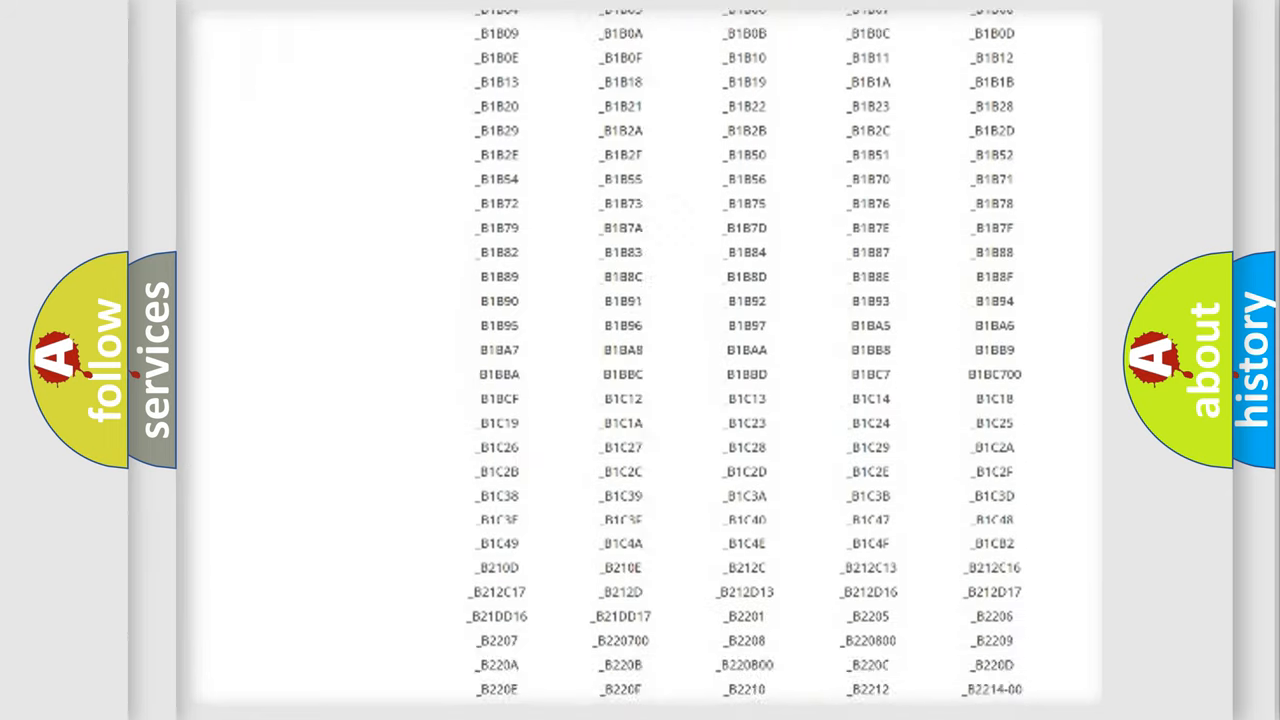
{"action": "scroll", "scroll_direction": "down", "scroll_amount": 3}
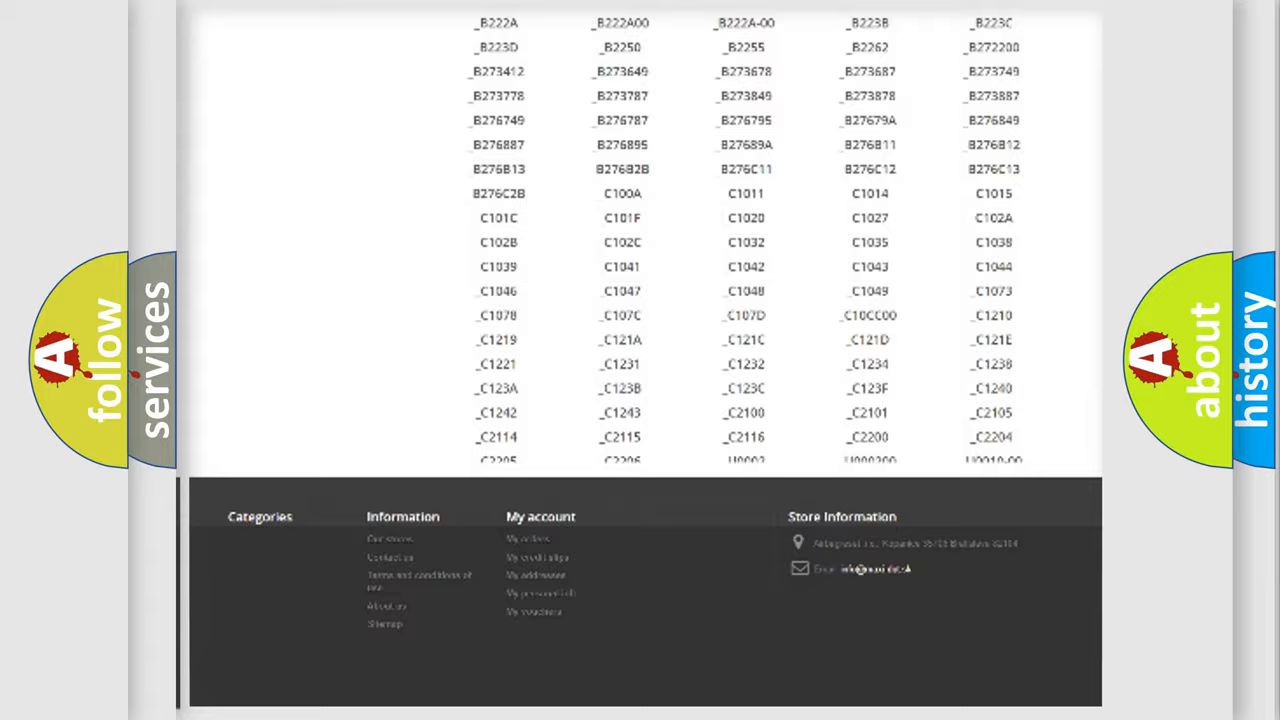
{"action": "scroll", "scroll_direction": "up", "scroll_amount": 3}
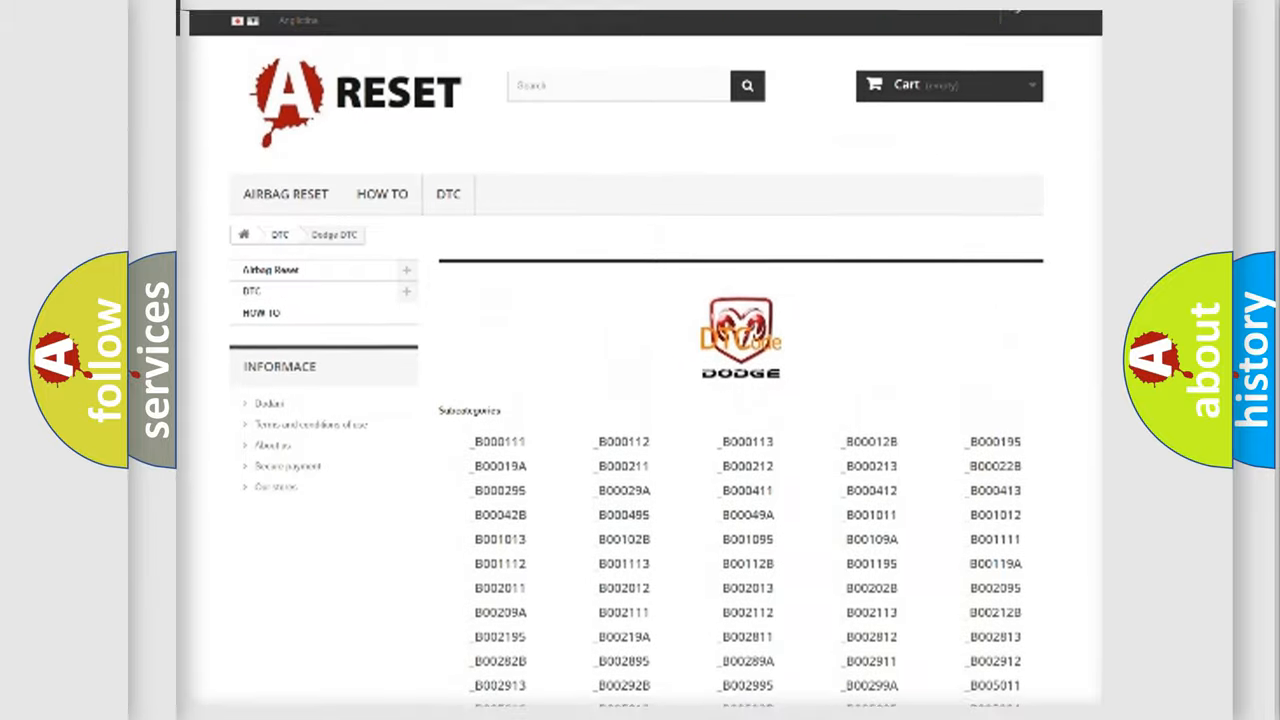